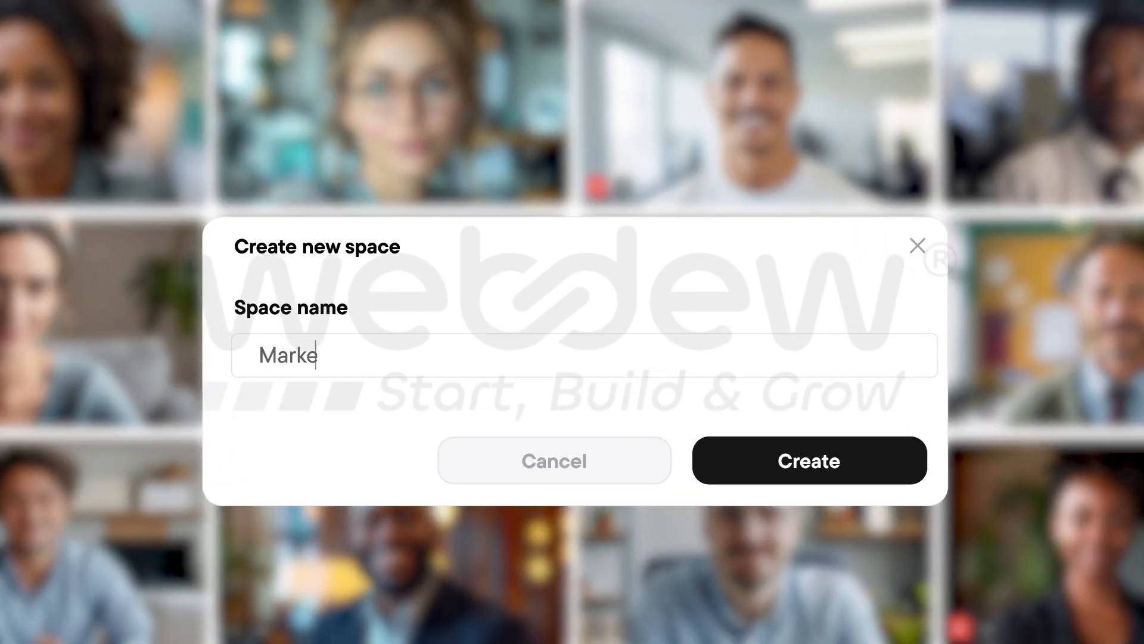
Step: Create the 'Marketing' space so its tab appears beside Central Space
left_click(808, 460)
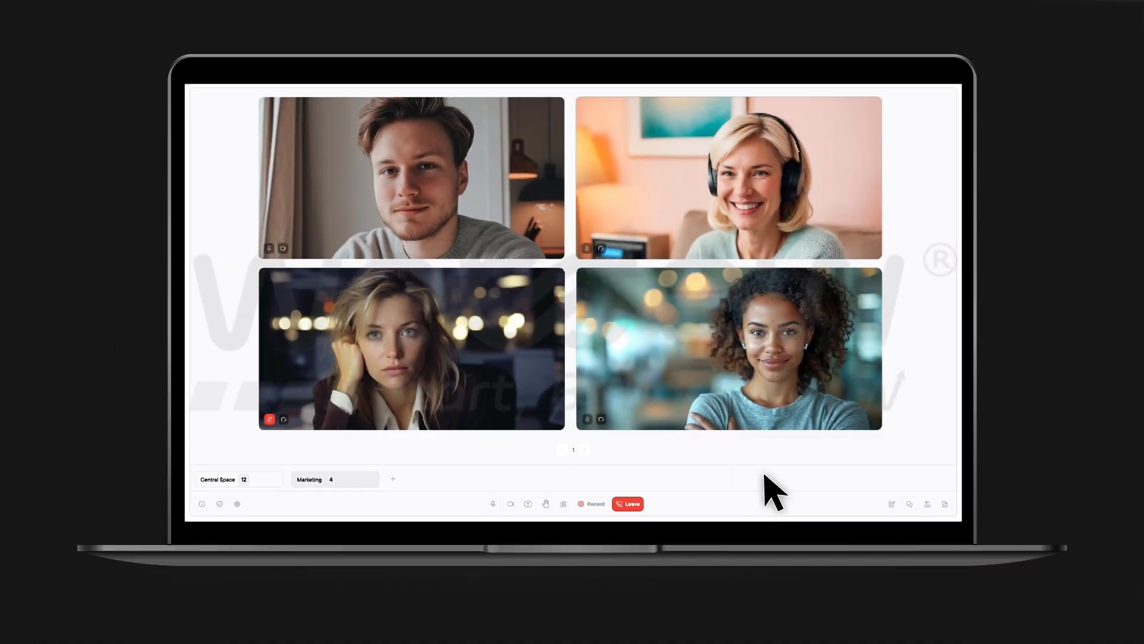